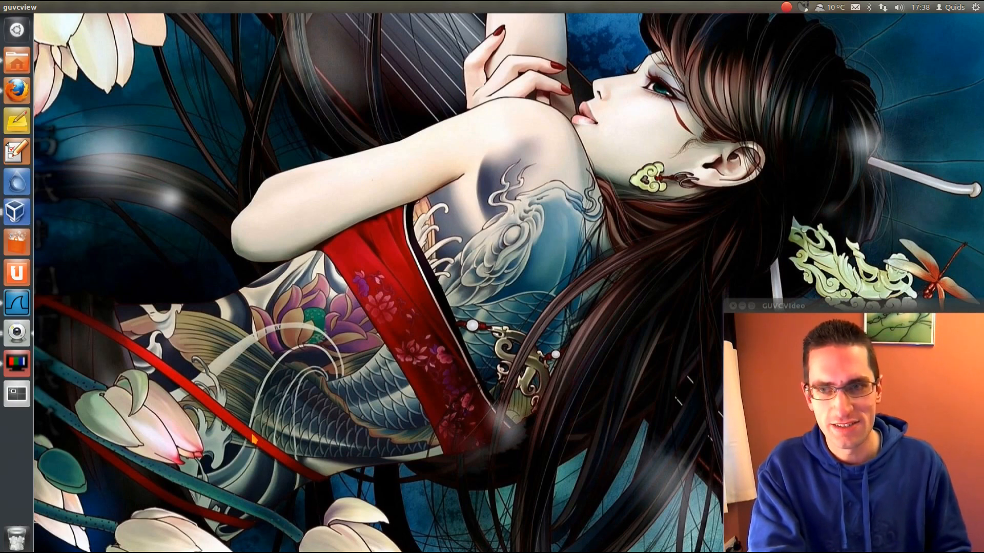
Bring the Firefox window with the NVD CVE-2010-4669 summary to the front
left_click(17, 89)
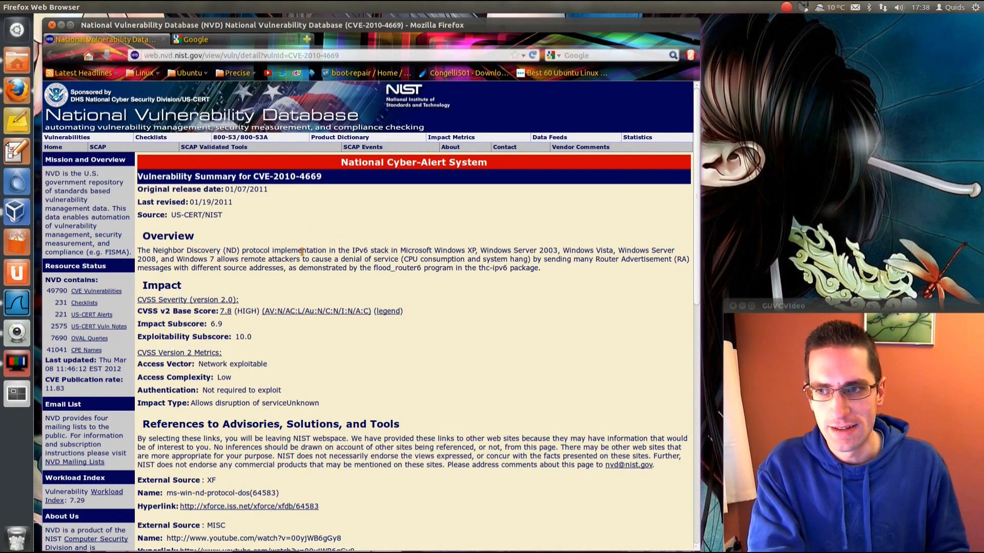
mouse_move(239, 259)
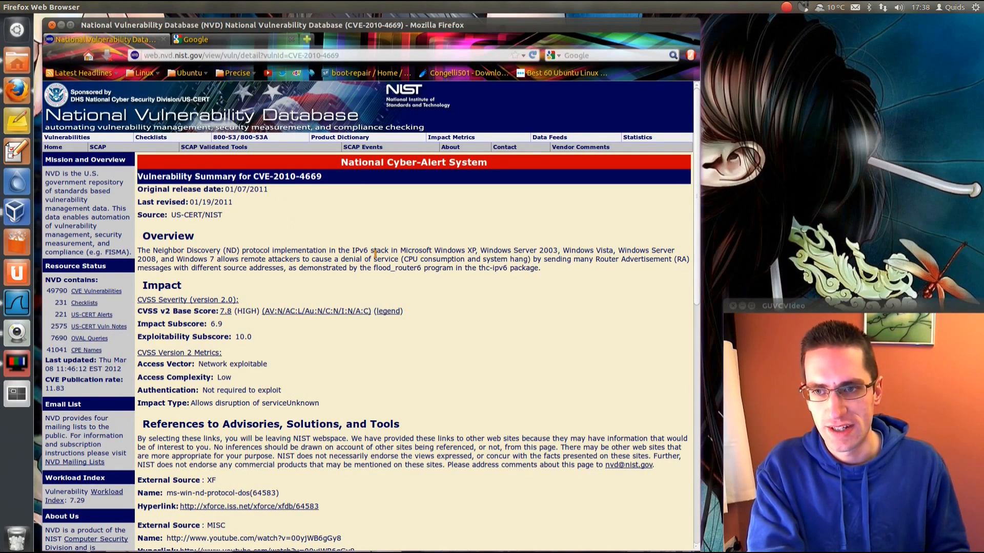
mouse_move(382, 250)
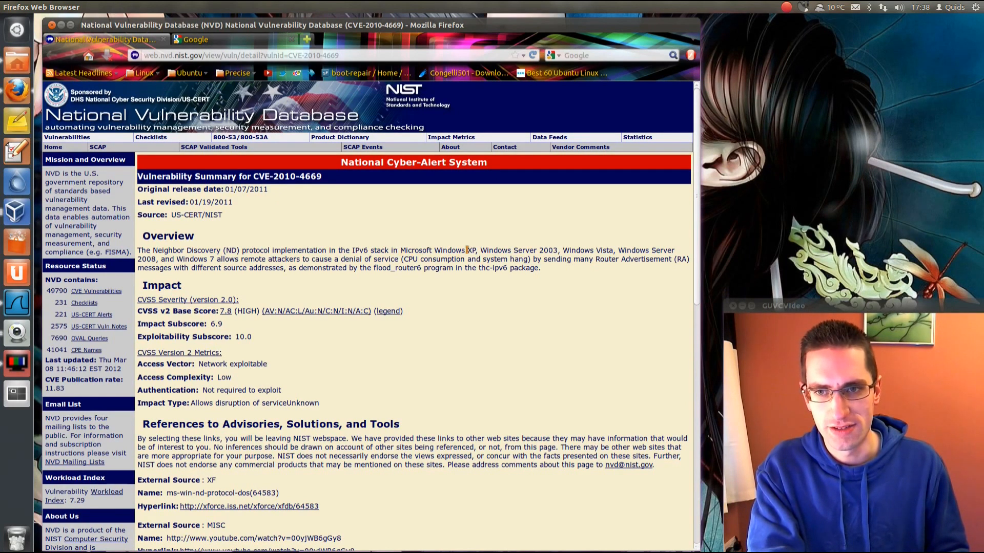
mouse_move(604, 251)
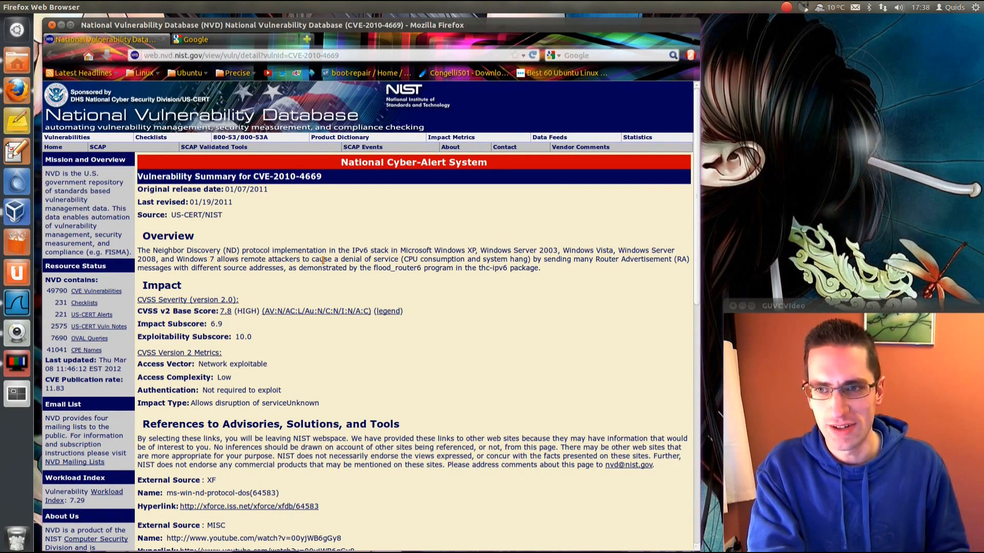
mouse_move(398, 283)
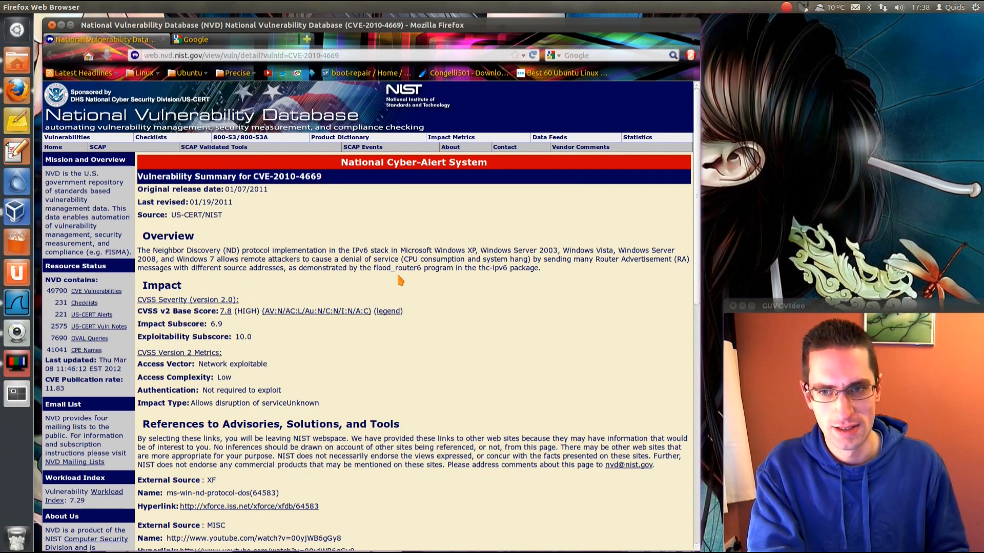
mouse_move(543, 272)
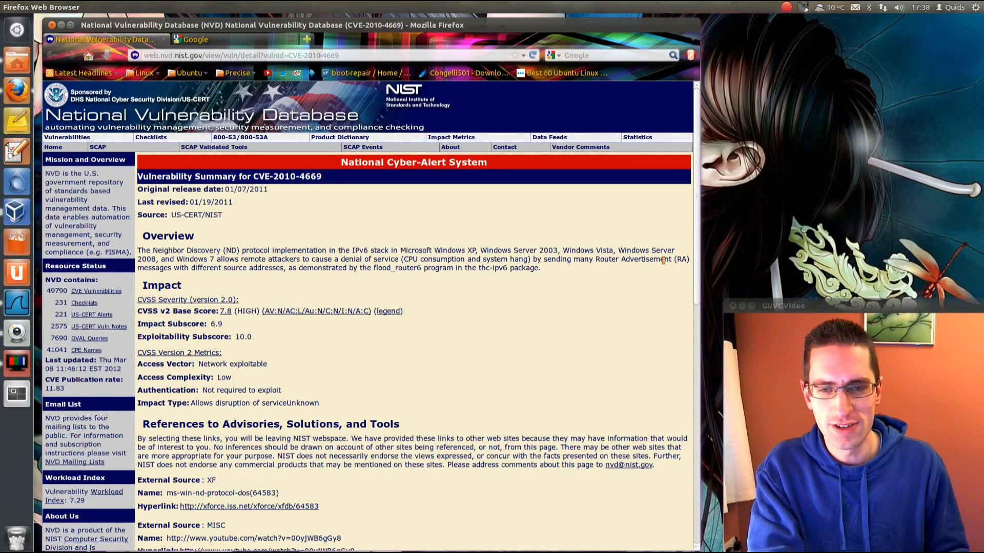
mouse_move(192, 284)
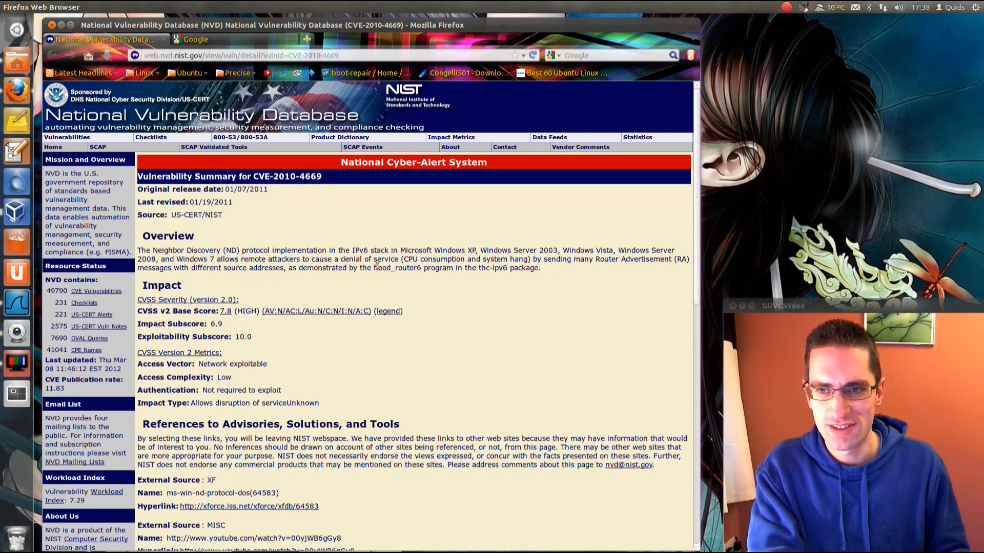
Leave the CVE-2010-4669 advisory and switch to the VirtualBox Windows 8 and BackTrack 5 VMs
double_click(396, 268)
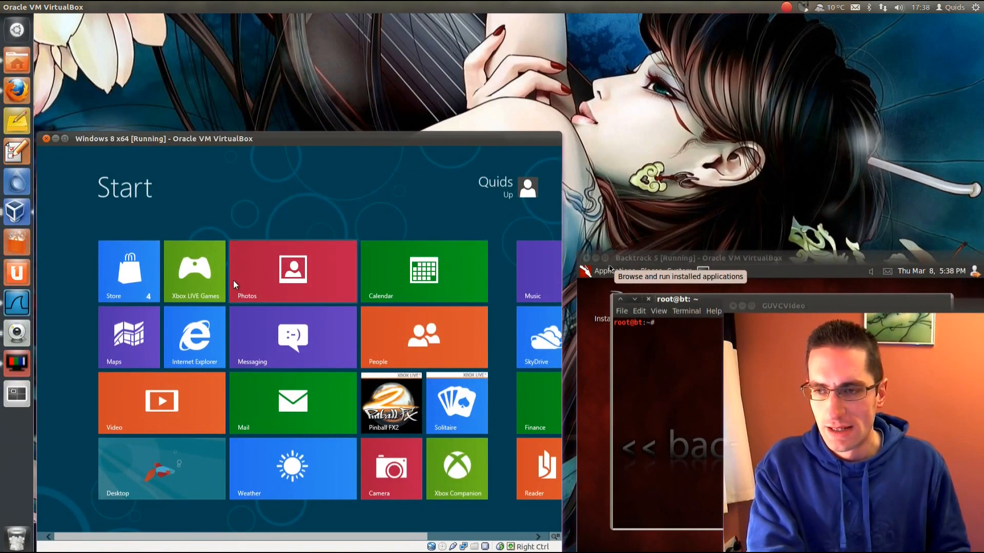
Go from the Windows 8 Start screen to the desktop and launch Task Manager from the taskbar menu
left_click(162, 468)
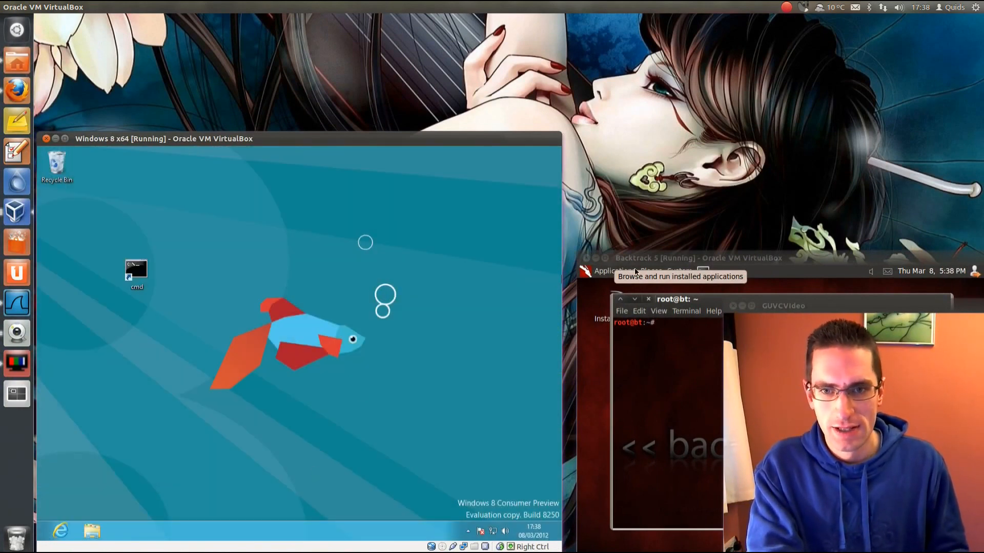
mouse_move(442, 359)
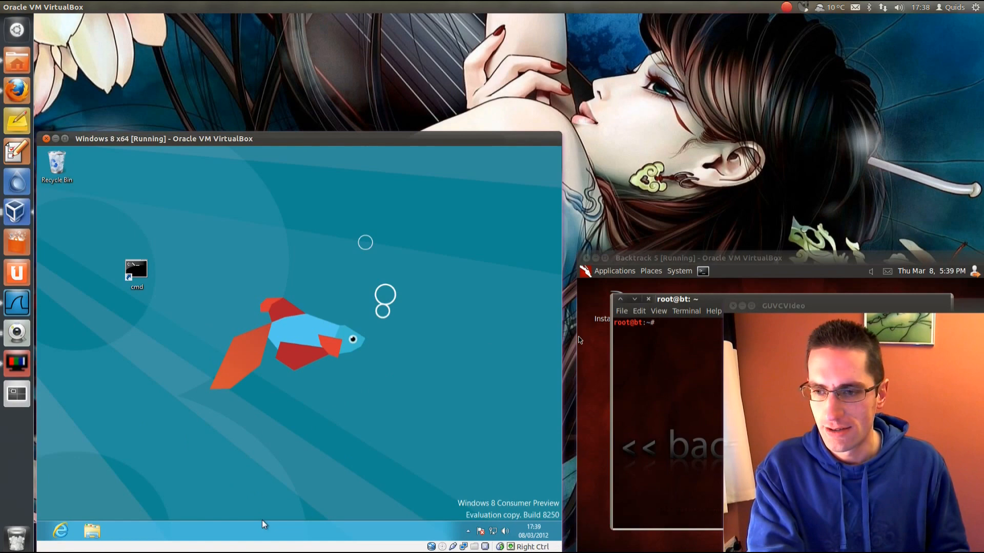
right_click(263, 524)
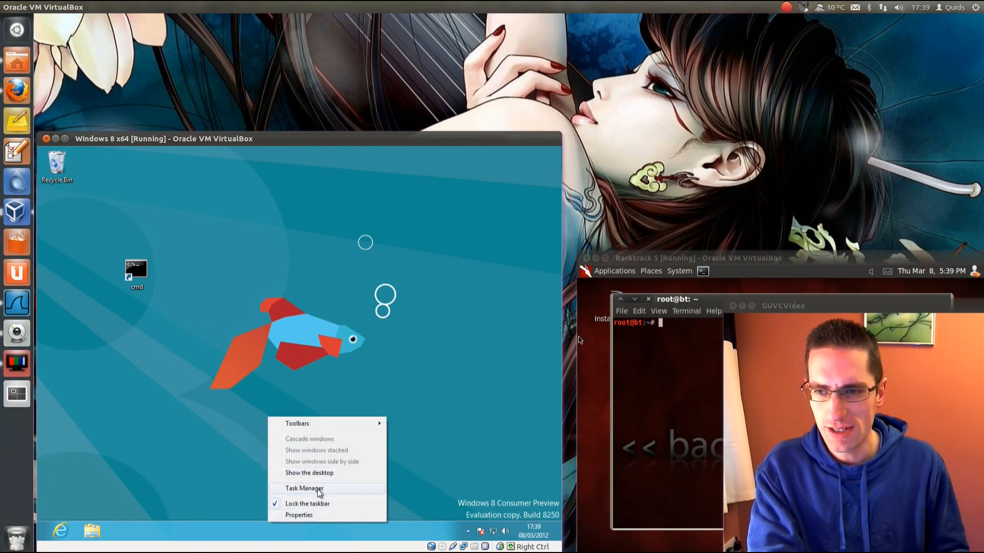
left_click(305, 488)
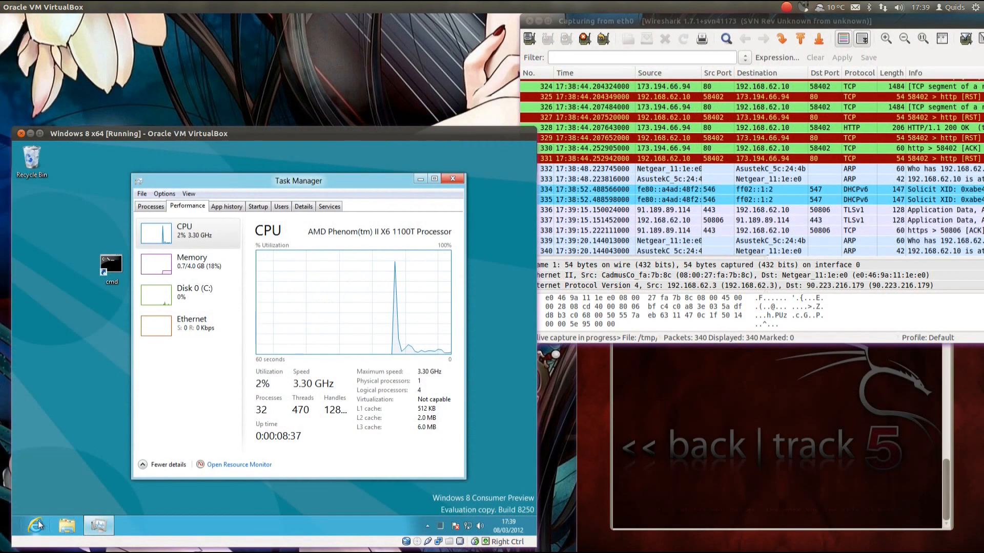
Raise the BackTrack 5 VM window with its root terminal above Wireshark
left_click(37, 526)
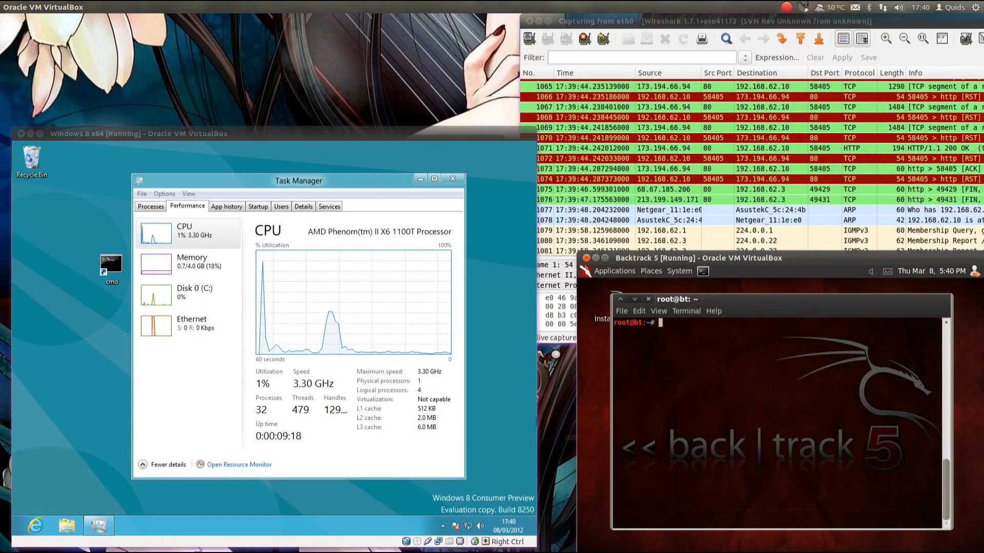
Run flood_router6 eth0 in the BackTrack terminal to flood the network with router advertisements
type("flood")
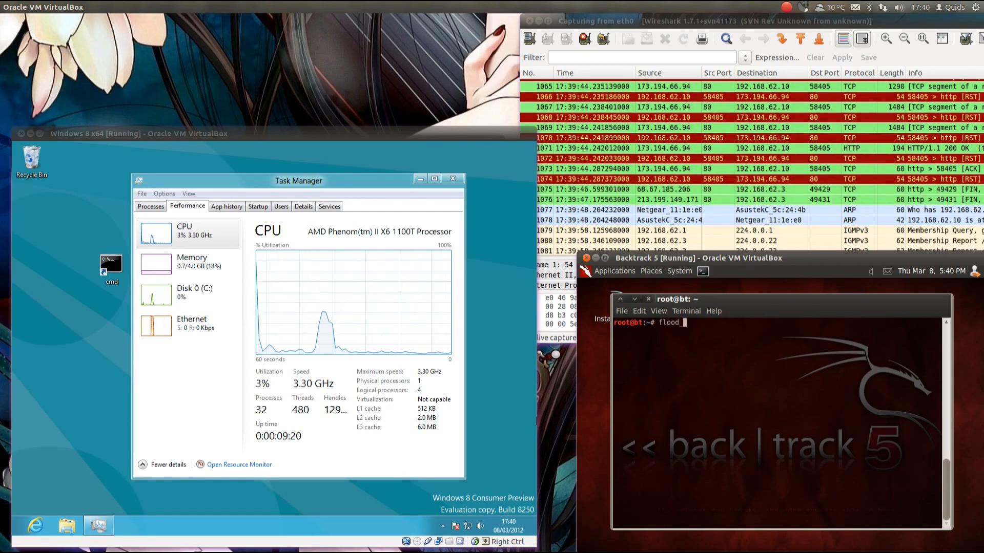
type("_router6")
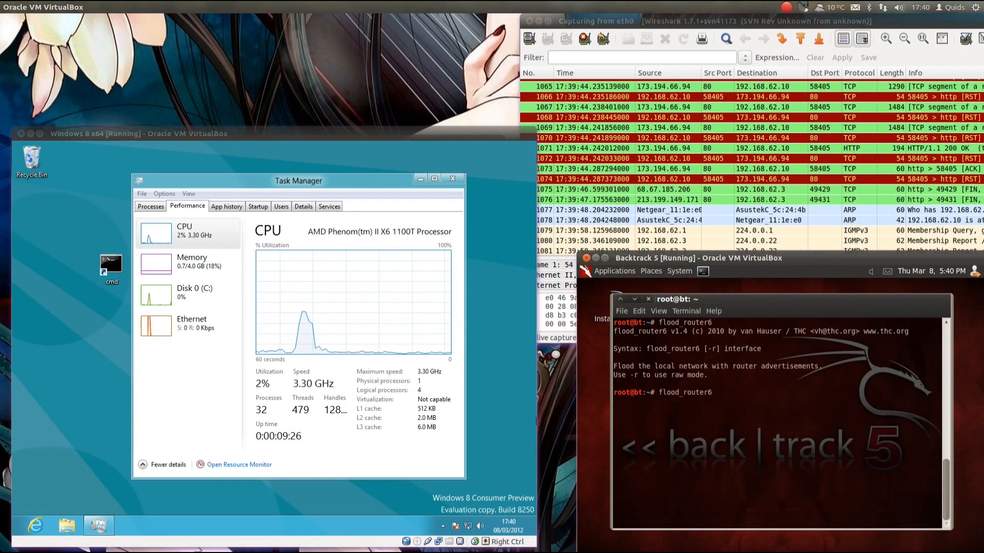
type("eth0")
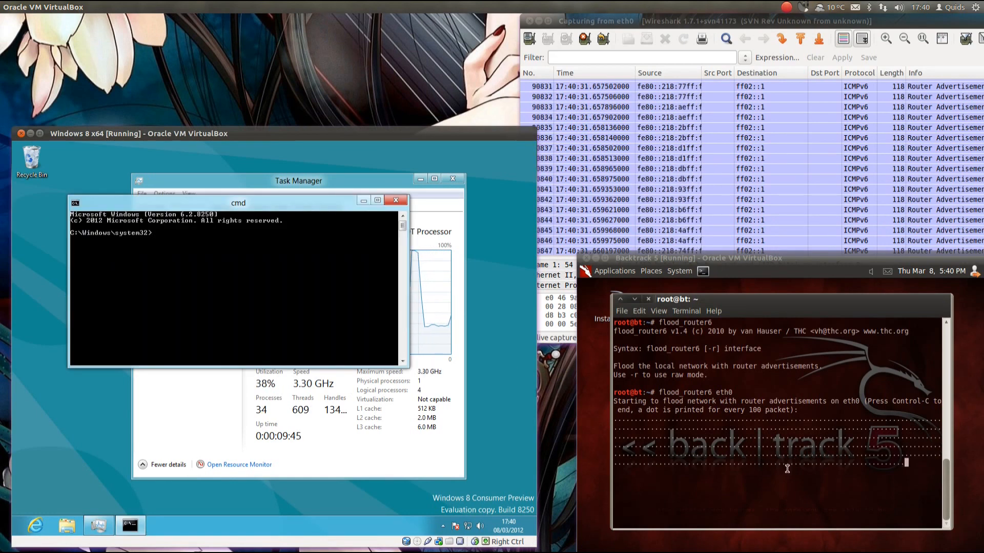
Stop flood_router6 with Ctrl+C, returning the BackTrack terminal to its prompt
key("ctrl+c")
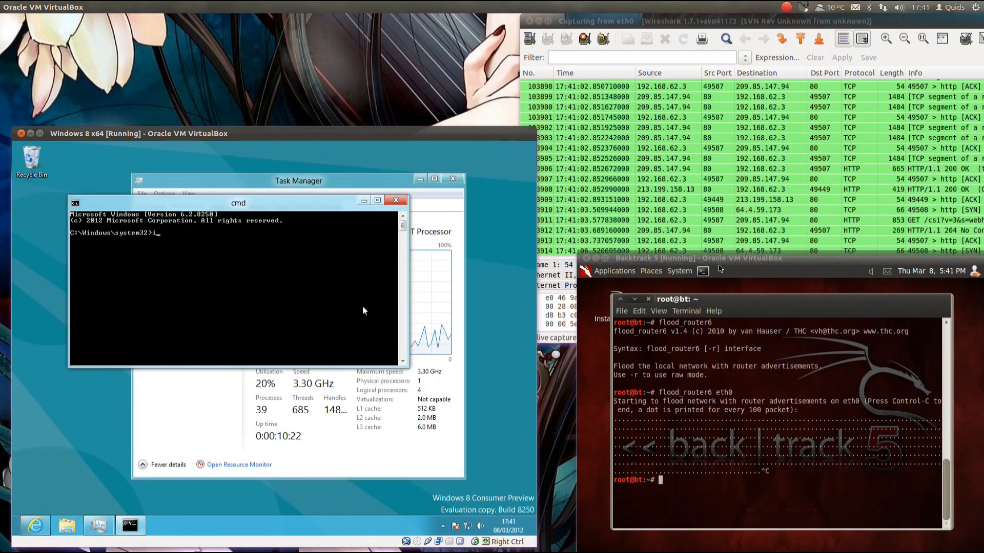
type("ipconfig /a")
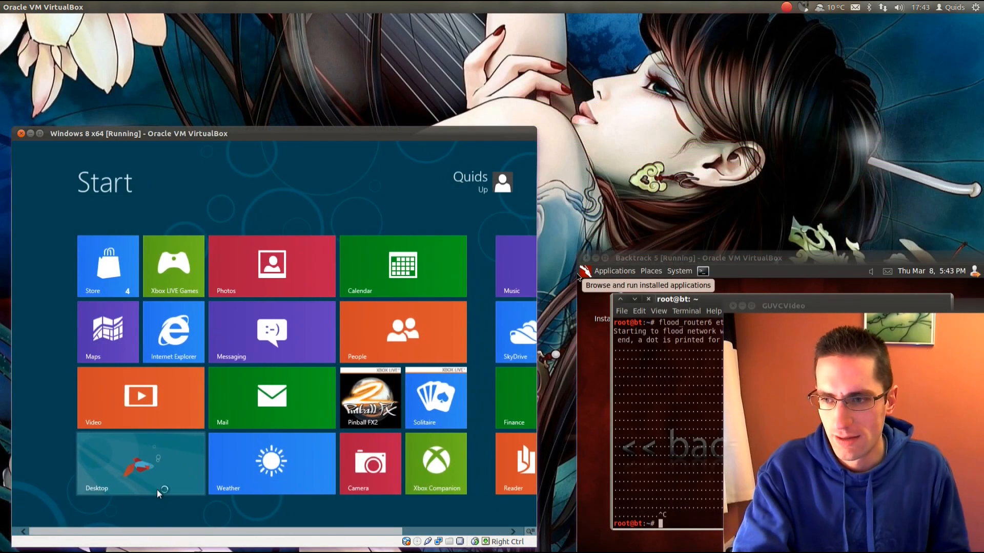
Switch from the Windows 8 Start screen to the desktop
left_click(140, 464)
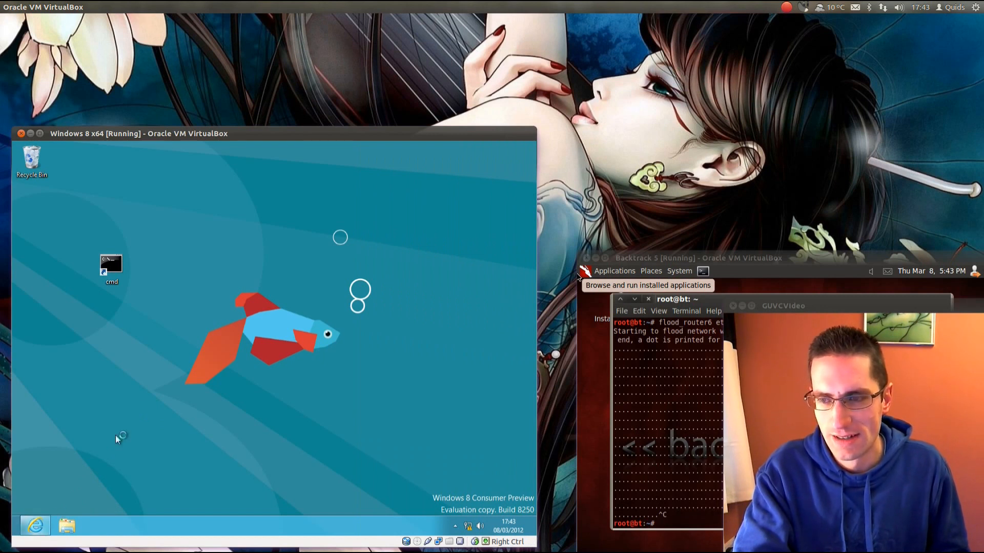
mouse_move(239, 387)
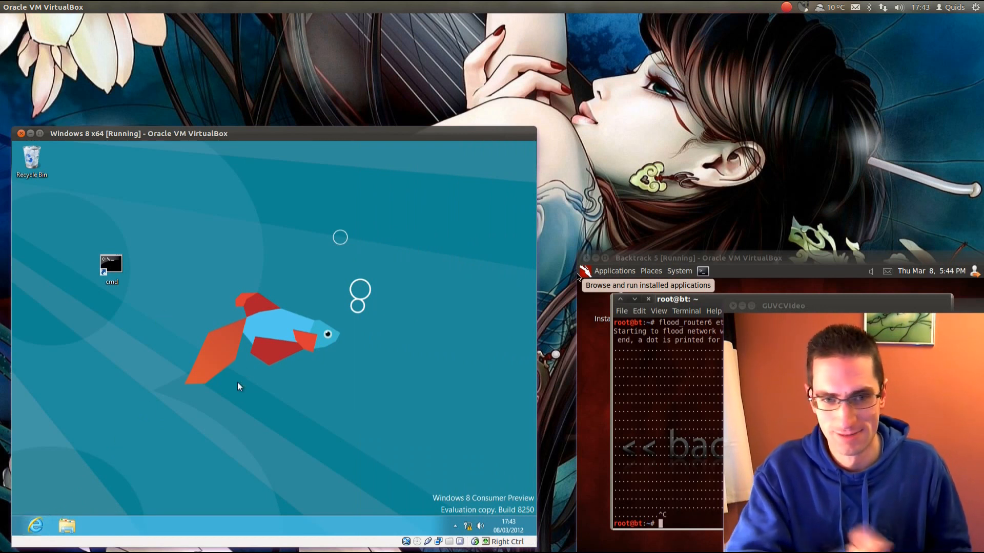
mouse_move(394, 426)
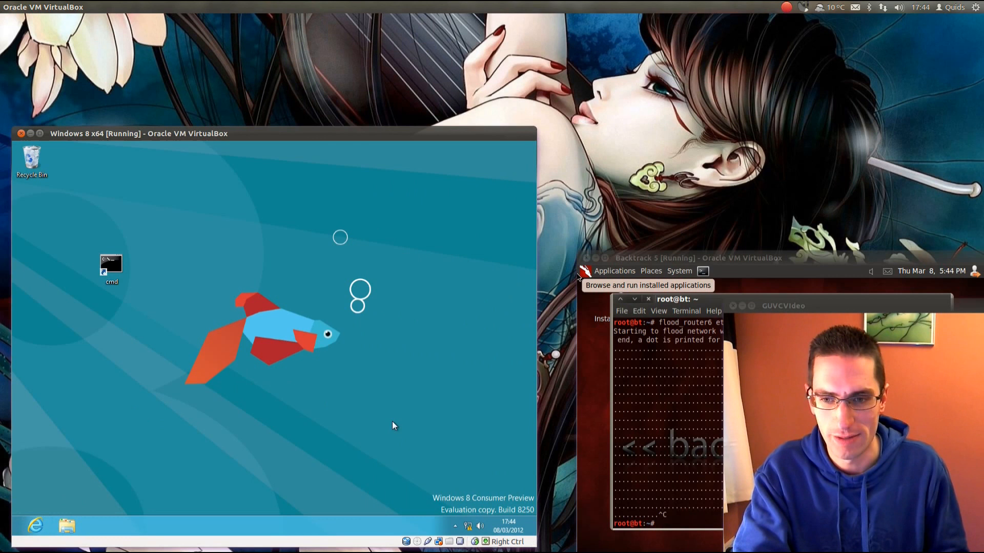
mouse_move(466, 525)
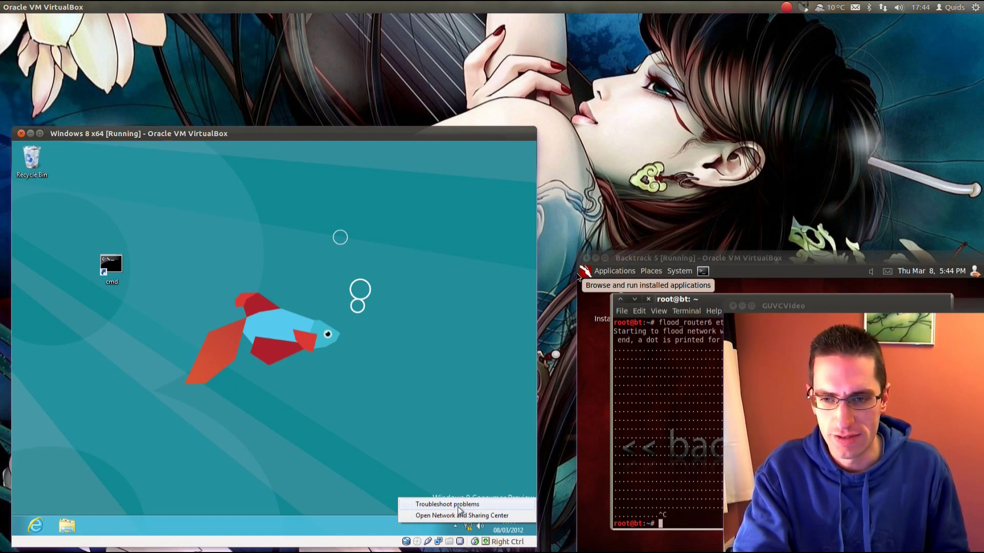
Run Windows Network Diagnostics, see the no valid IP result, then close it and Internet Explorer
left_click(448, 504)
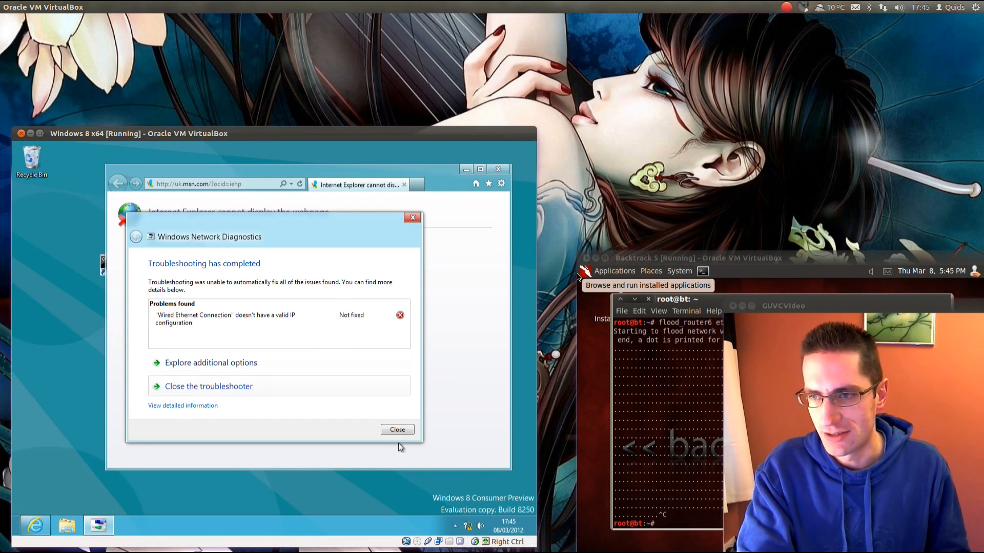
left_click(397, 430)
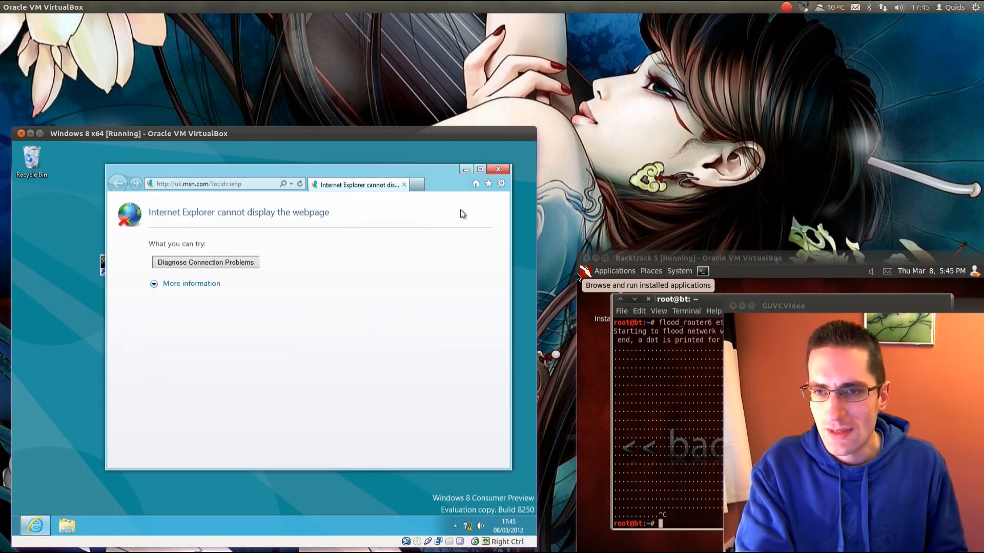
left_click(498, 169)
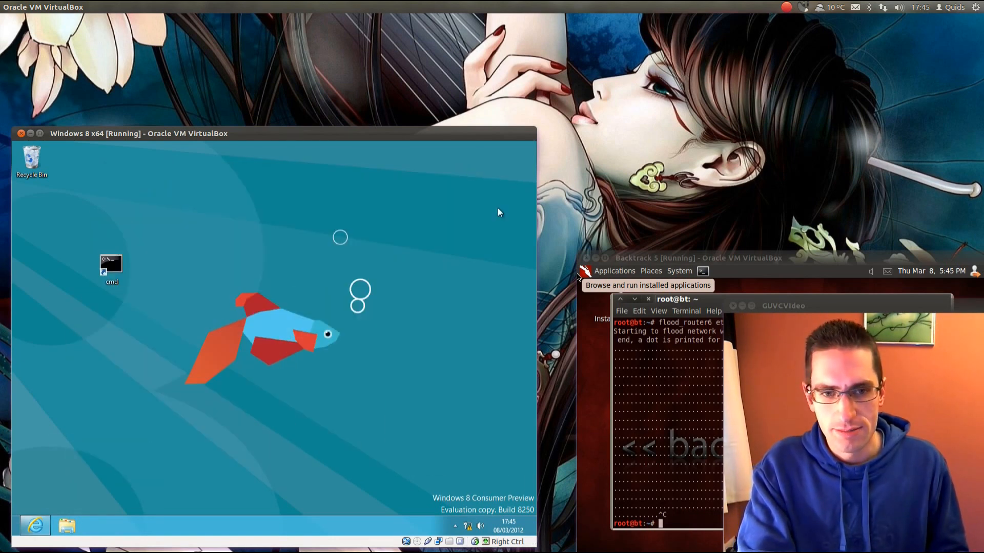